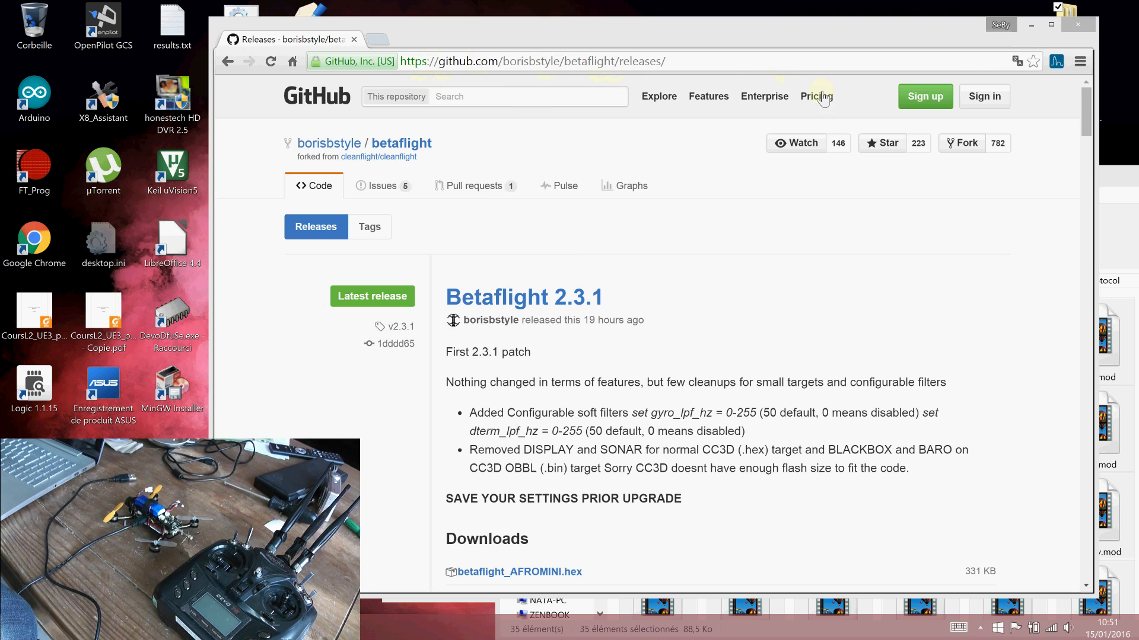
Scroll the Betaflight 2.3.1 release page down to its Downloads list showing betaflight_NAZE.hex.
scroll("down", 3)
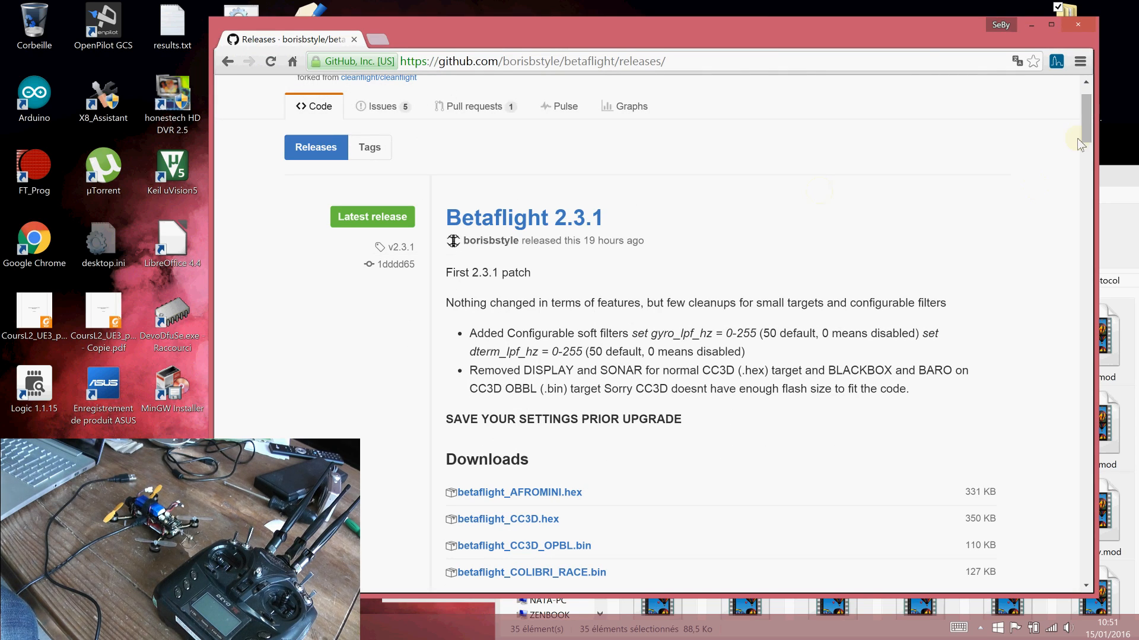
scroll("down", 3)
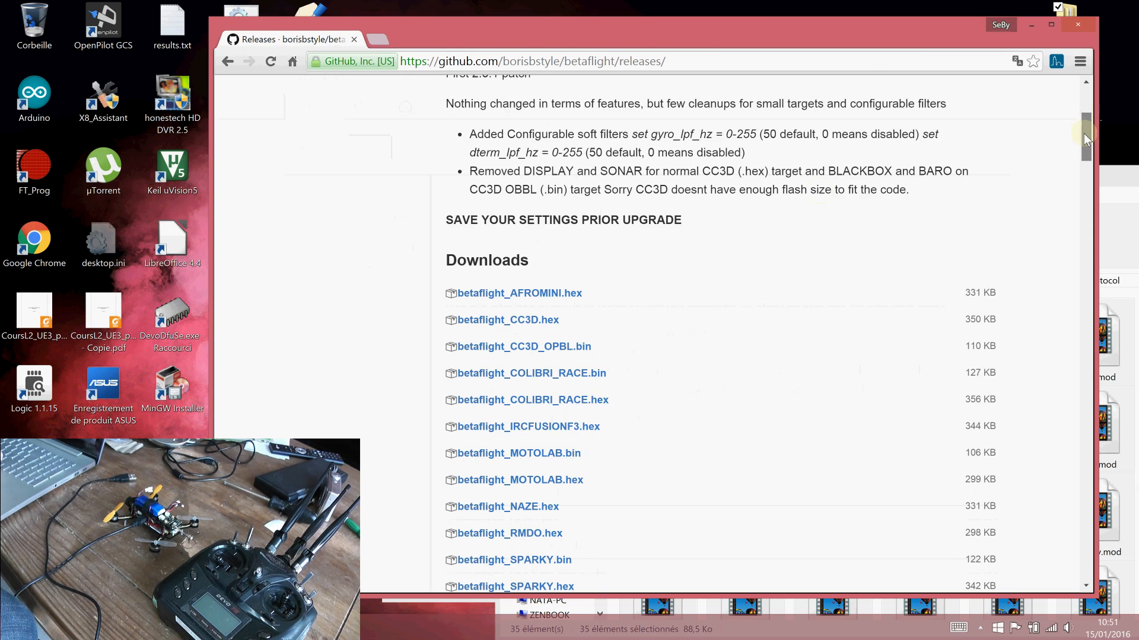
scroll("down", 3)
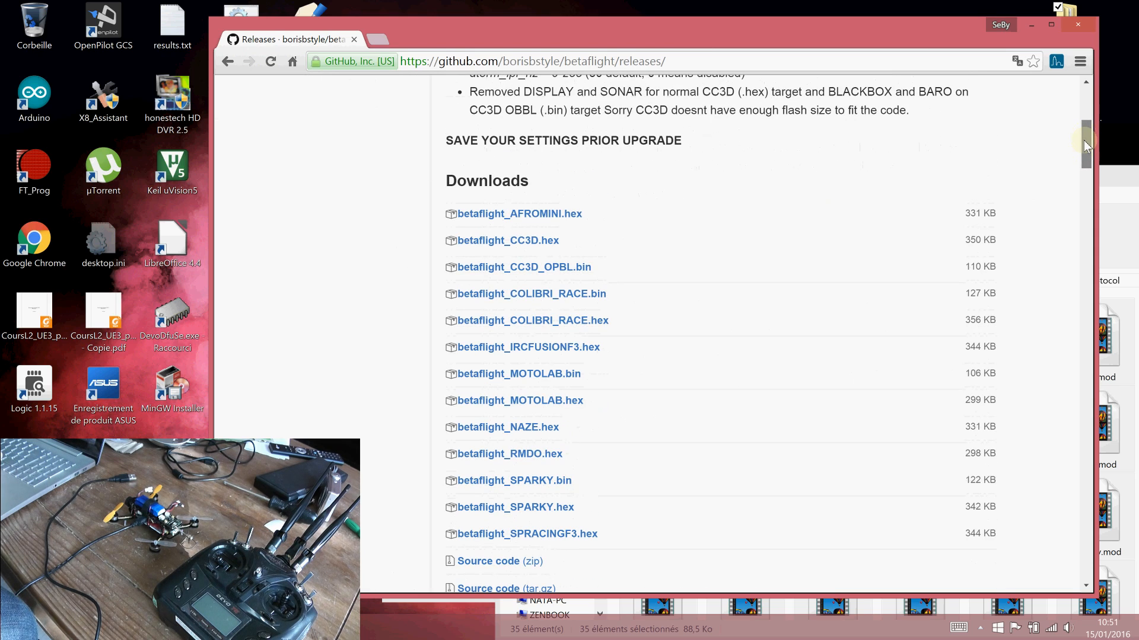
scroll("down", 3)
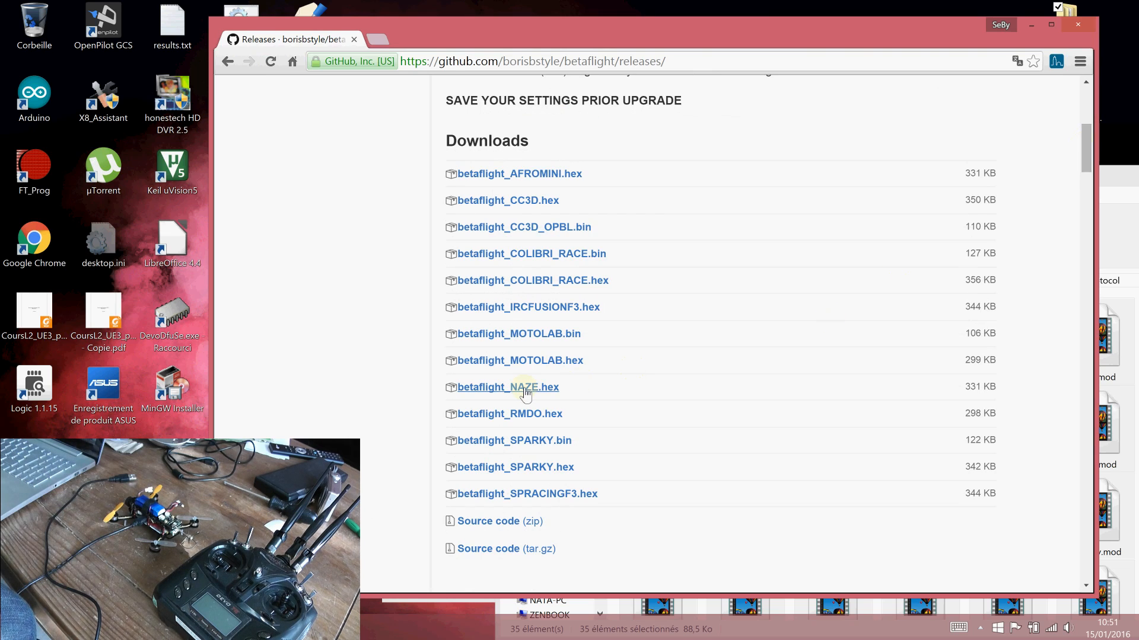
mouse_move(507, 387)
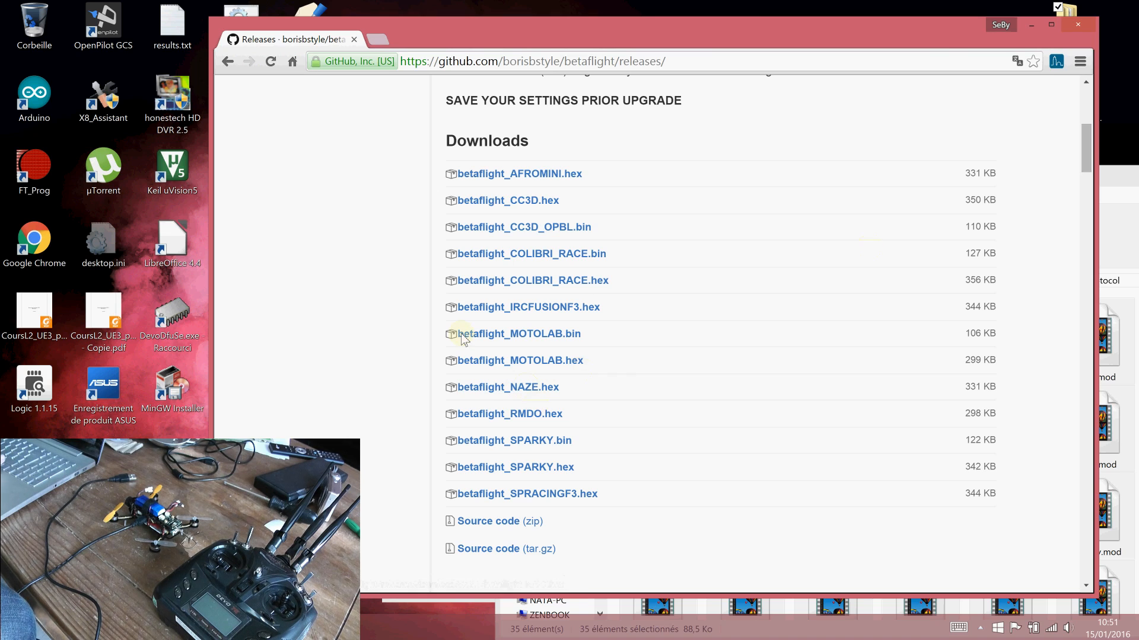
mouse_move(575, 302)
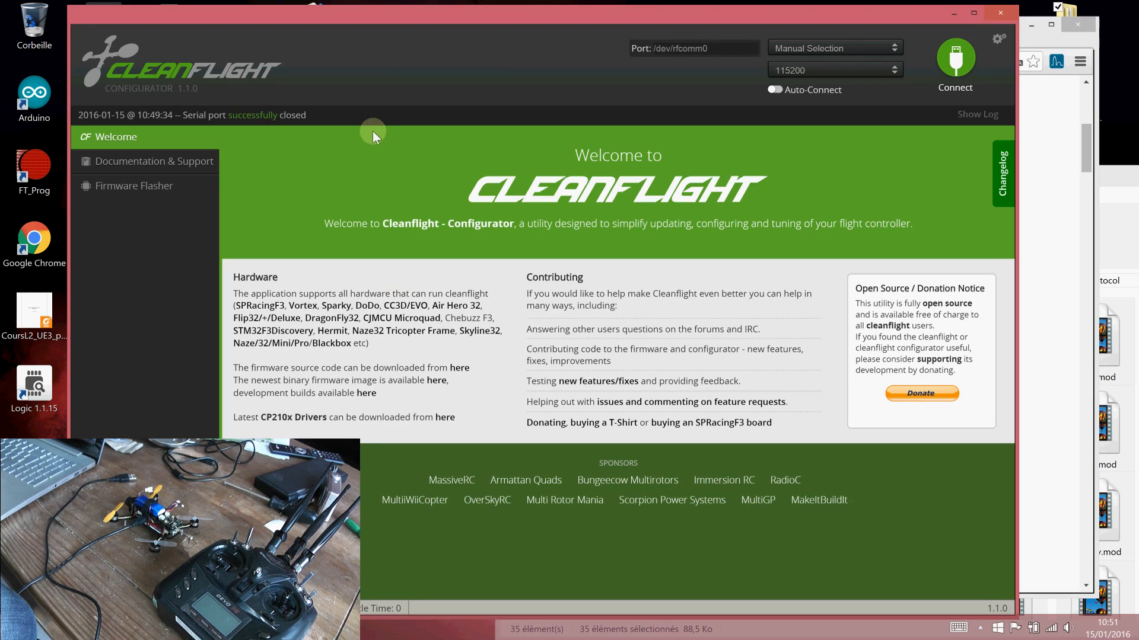
mouse_move(370, 139)
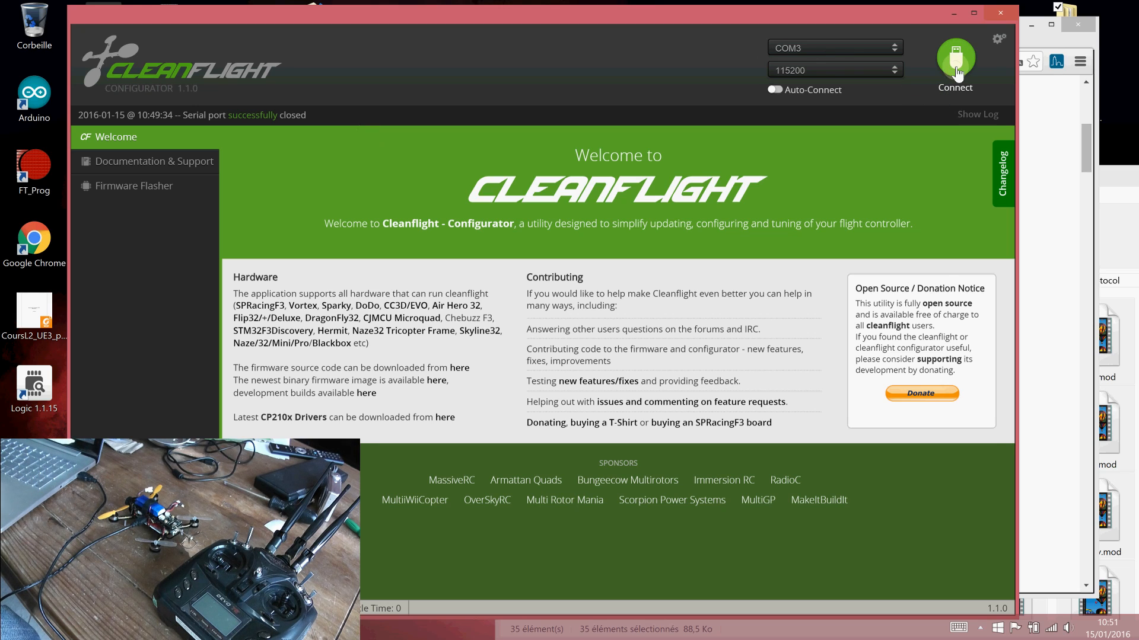
Connect to the board on port COM3 at 115200 baud.
left_click(955, 58)
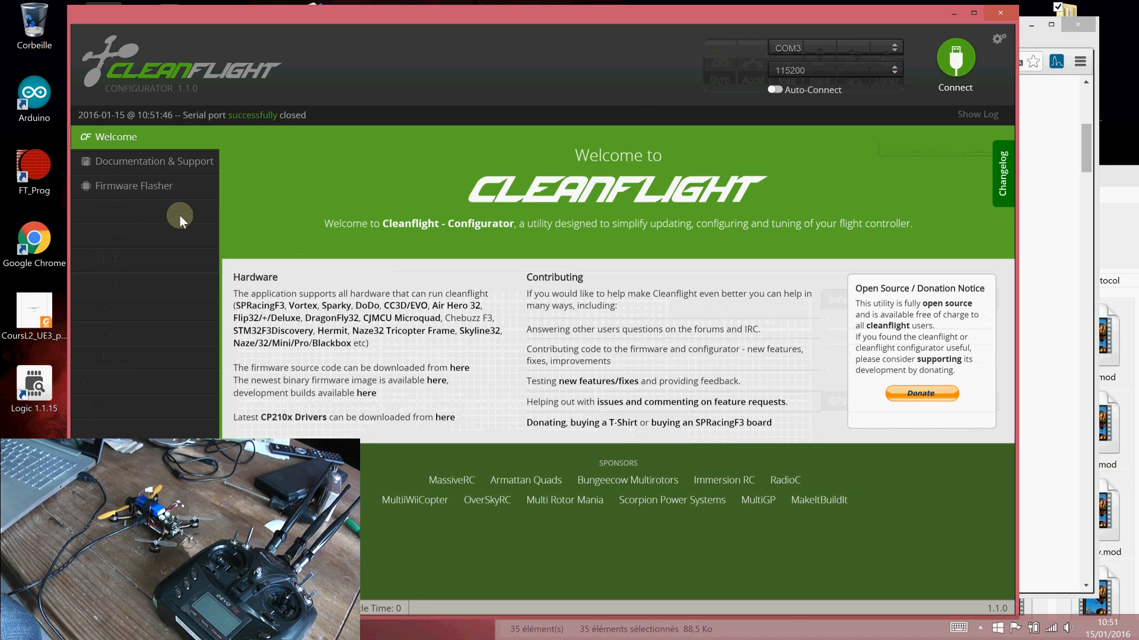
mouse_move(138, 194)
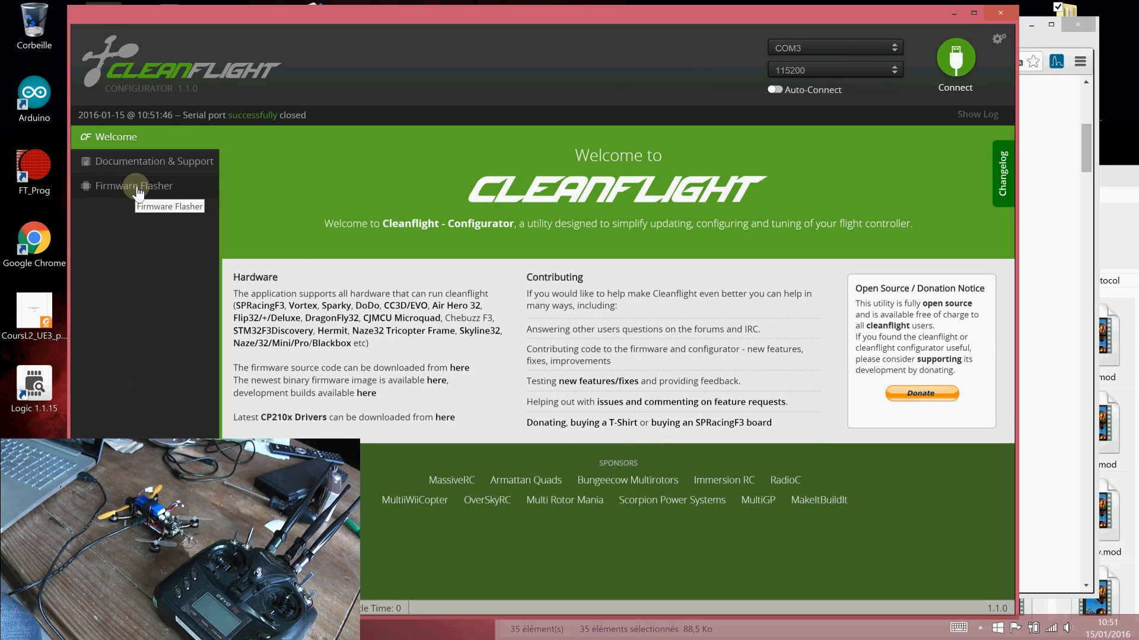
Load the local betaflight_NAZE.hex file (120732 bytes) into the Firmware Flasher.
left_click(134, 186)
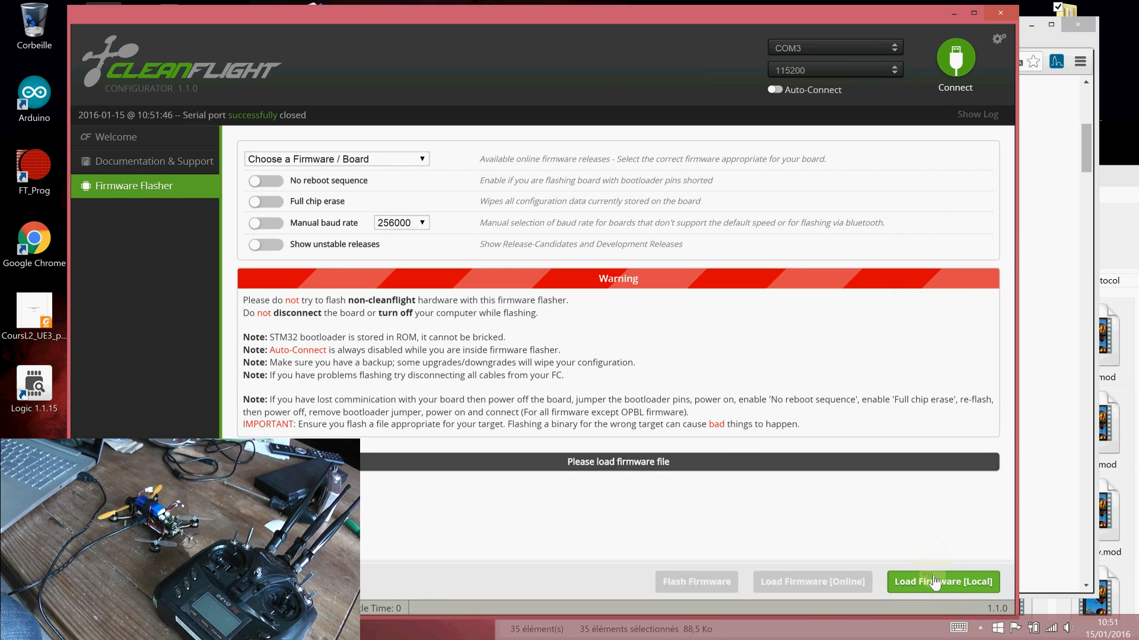
left_click(942, 582)
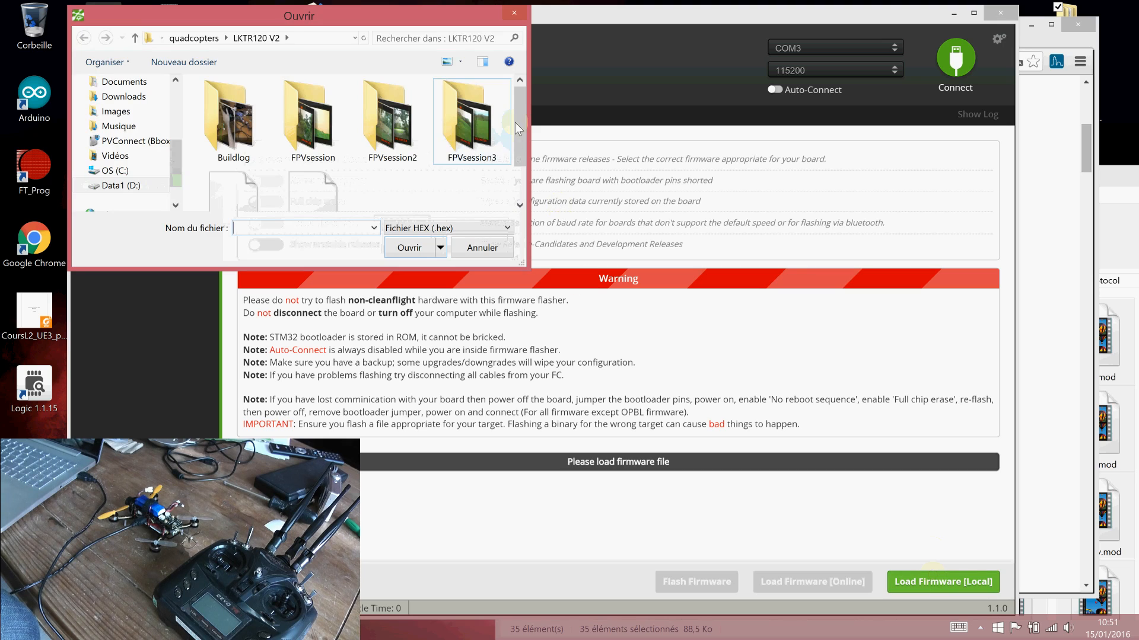
scroll("down", 3)
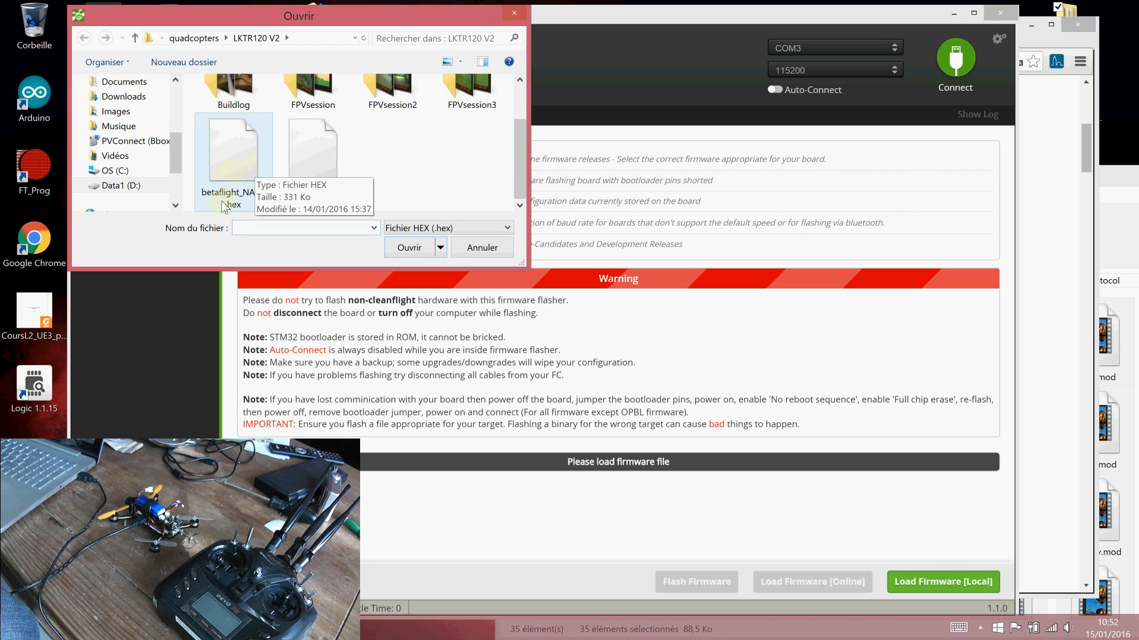
left_click(233, 152)
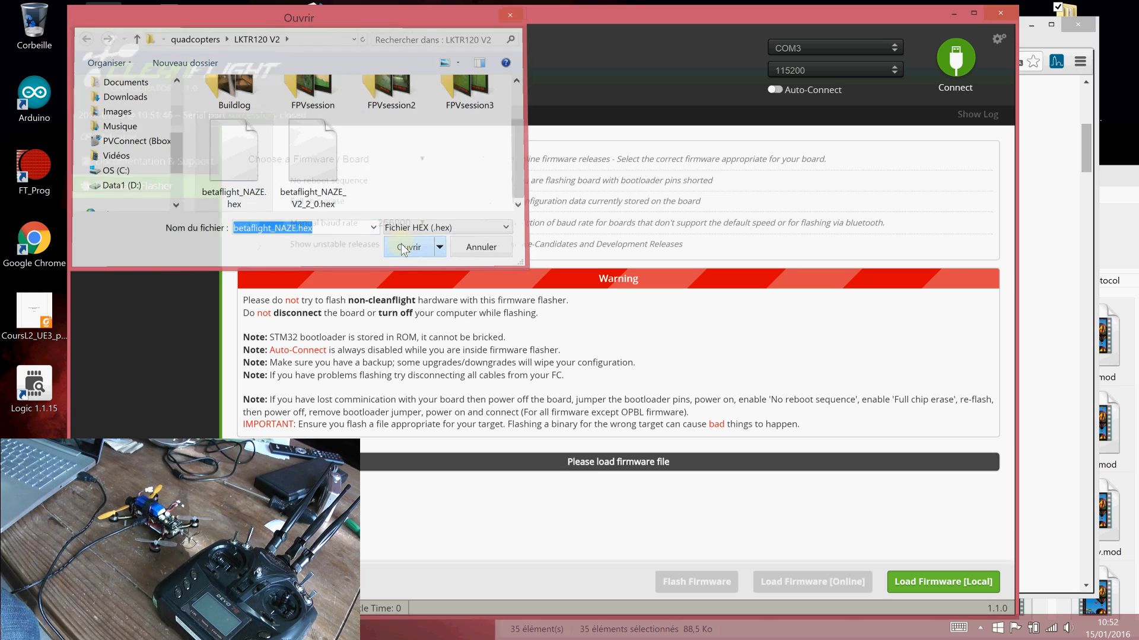
left_click(409, 246)
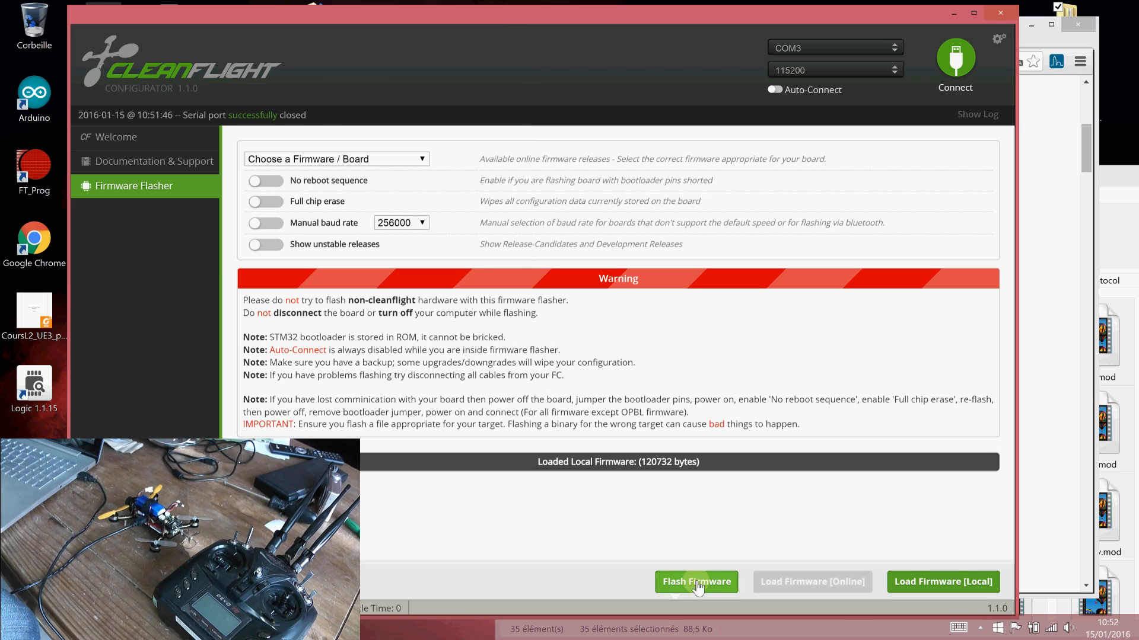
Flash the NAZE firmware until Programming: SUCCESSFUL appears.
left_click(695, 582)
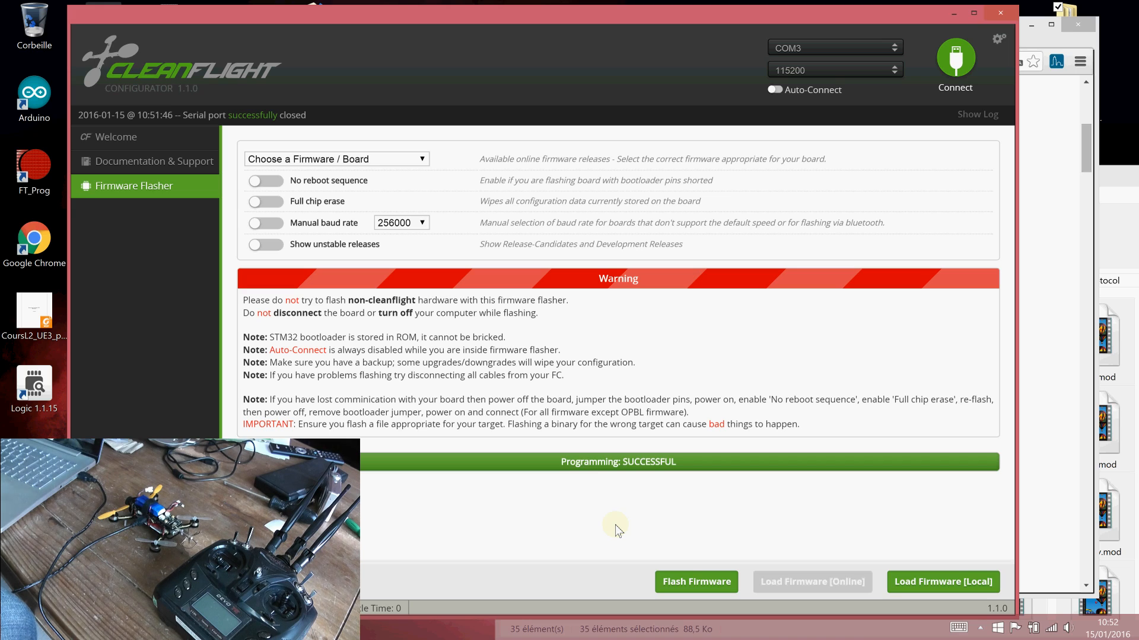
mouse_move(692, 559)
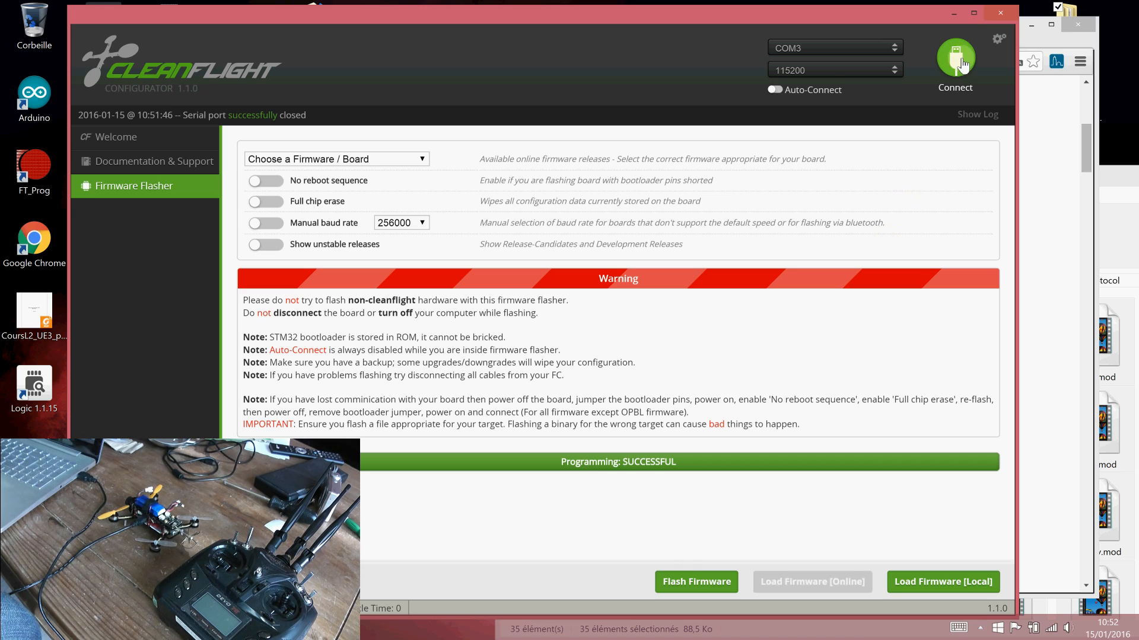
Connect to the flashed board to show the Setup page, and reposition the window.
left_click(955, 62)
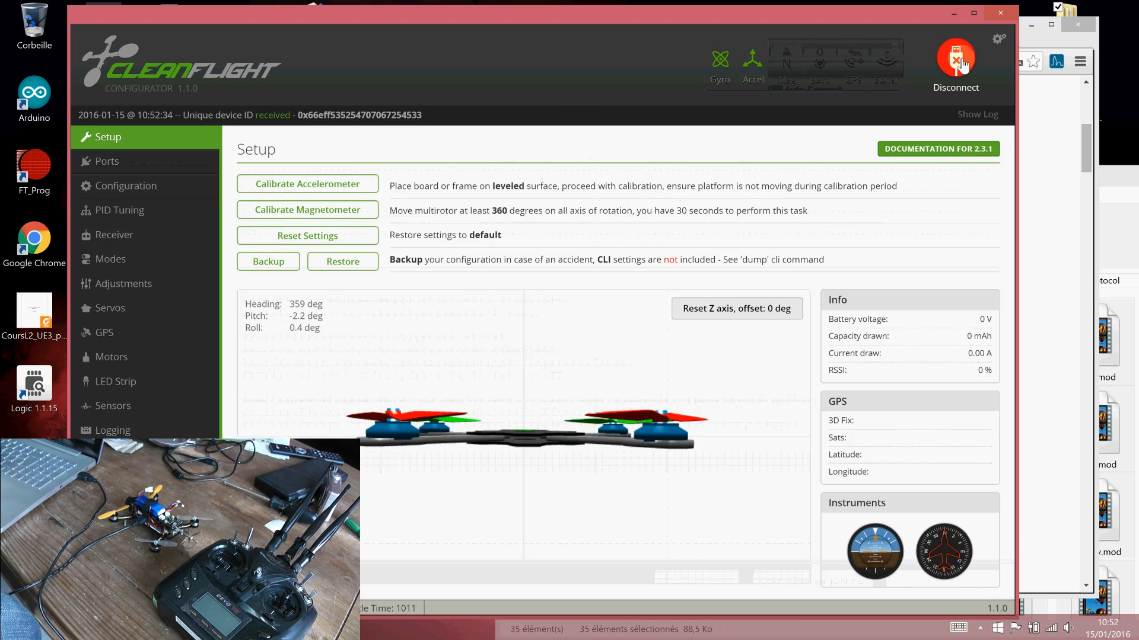
mouse_move(387, 210)
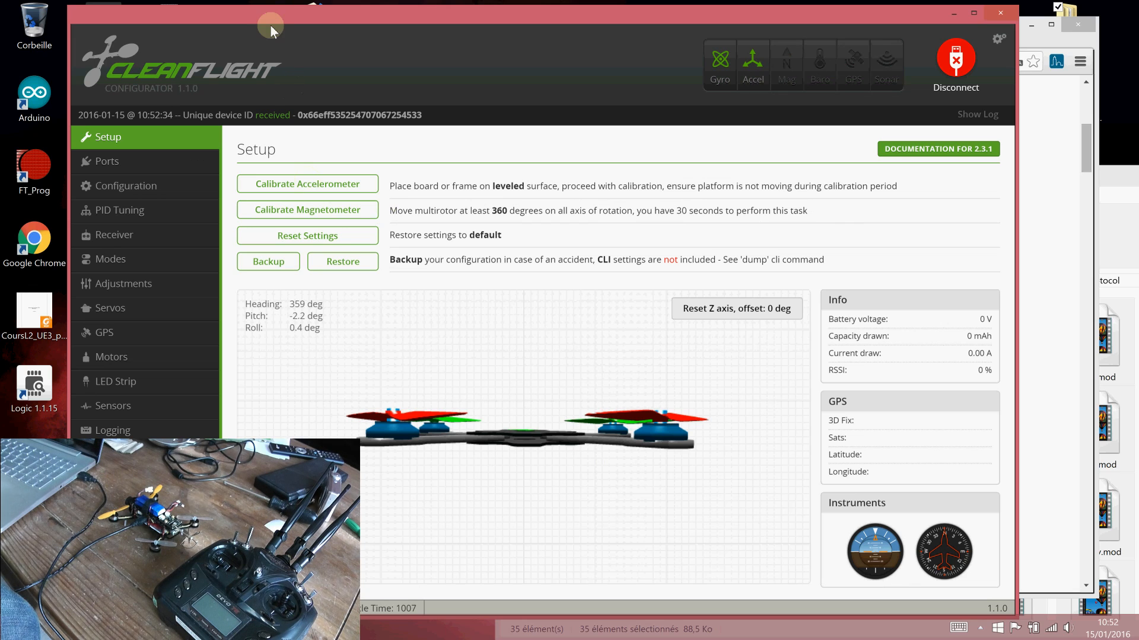
left_click_drag(271, 31, 290, 29)
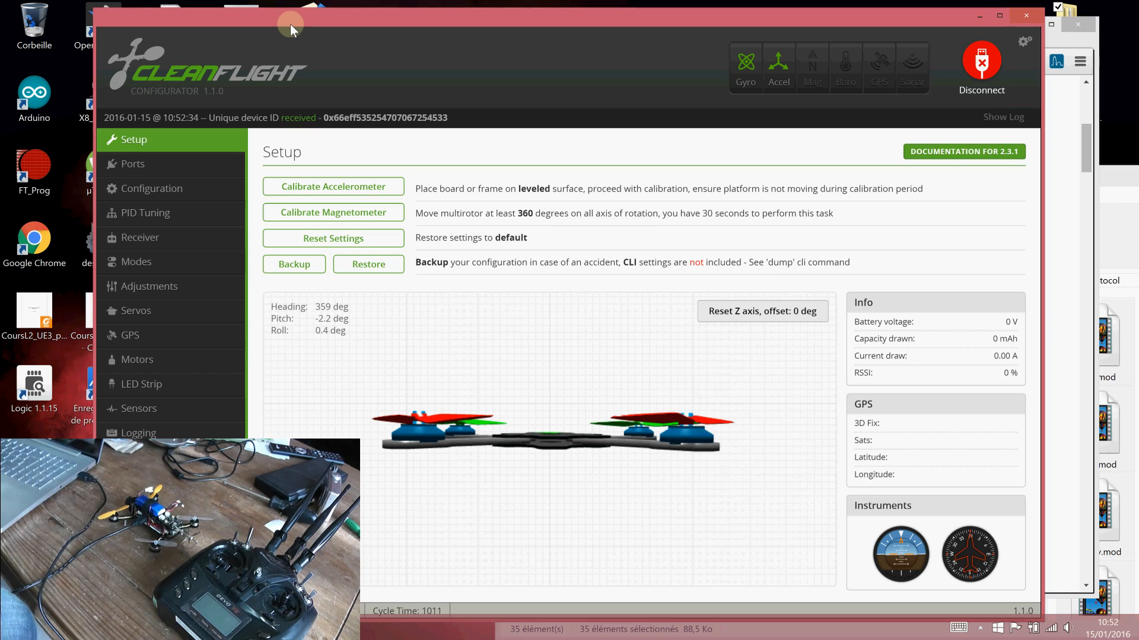
mouse_move(158, 161)
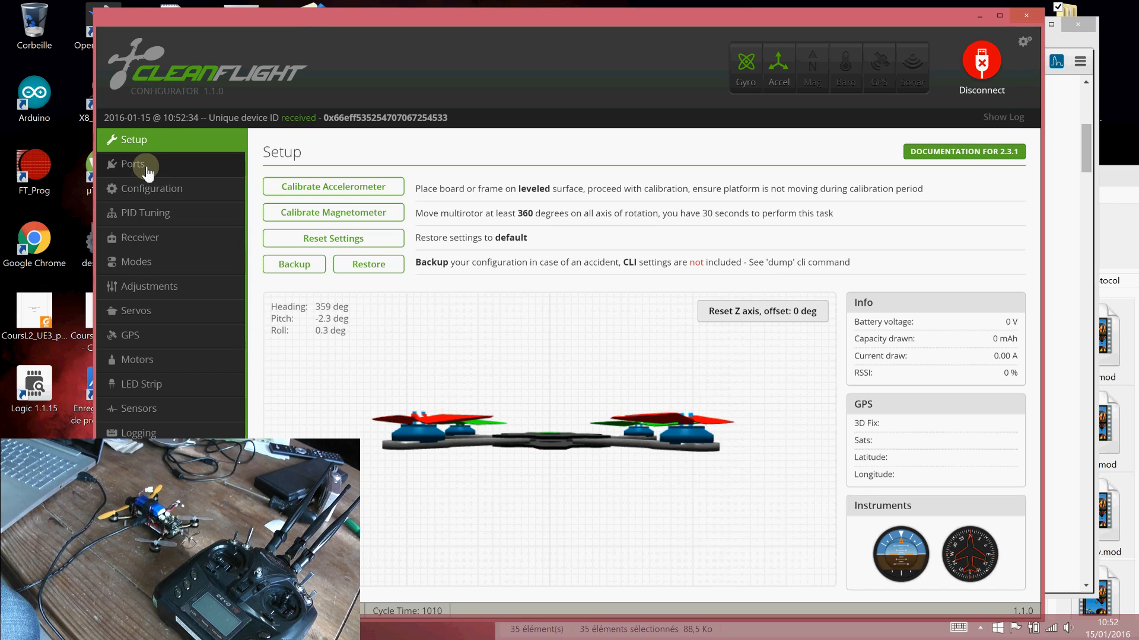
Switch on Serial RX for UART2 on the Ports page.
left_click(133, 164)
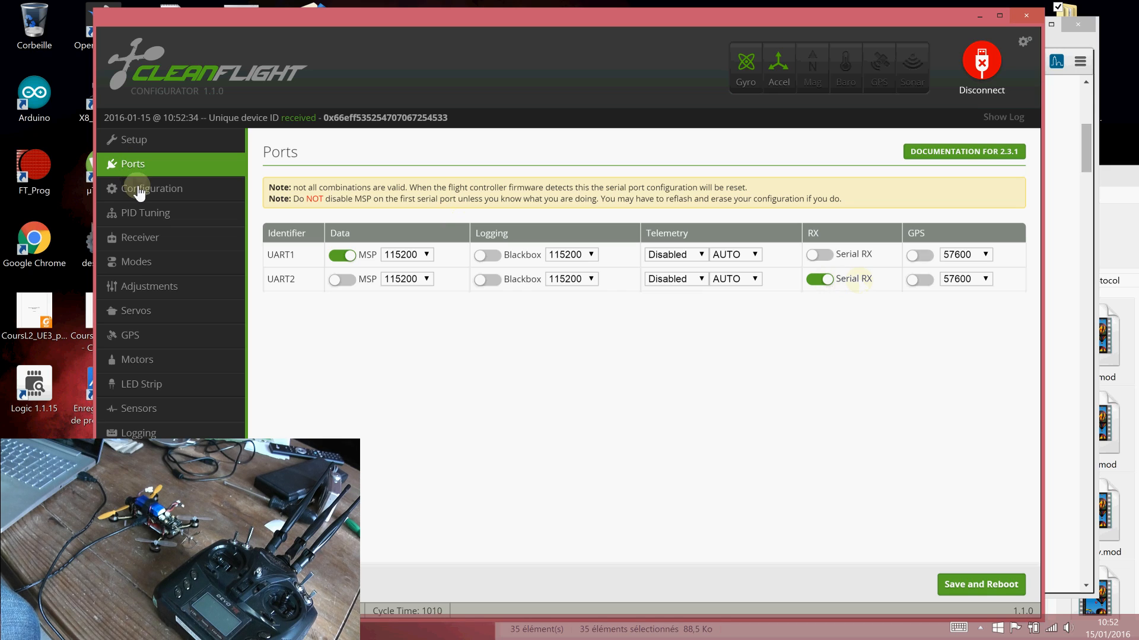
left_click(819, 279)
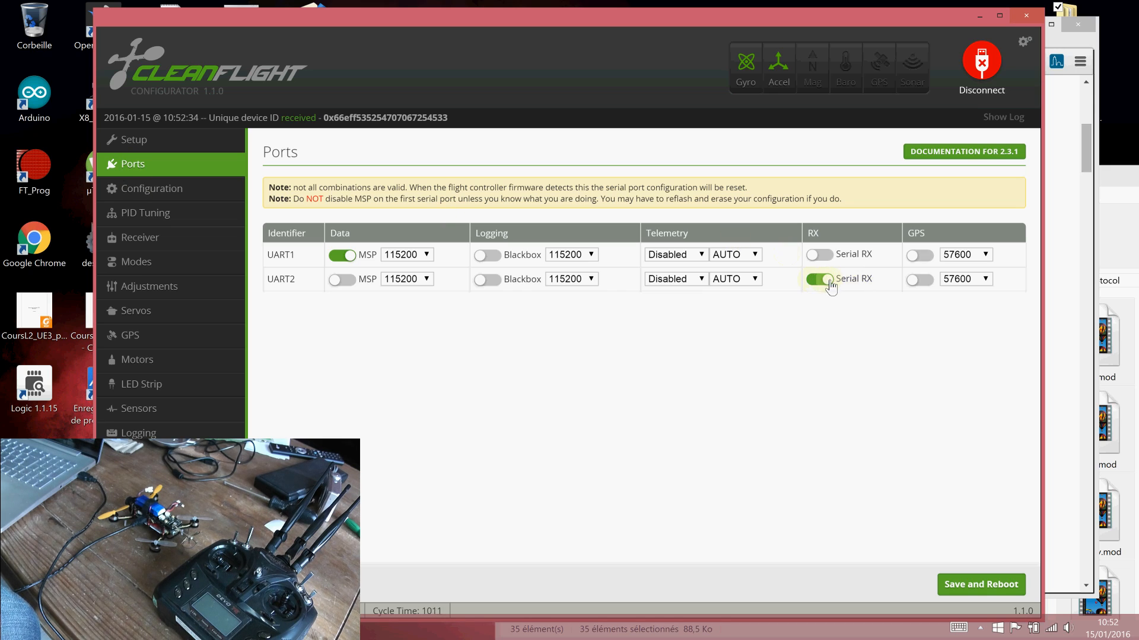
mouse_move(854, 285)
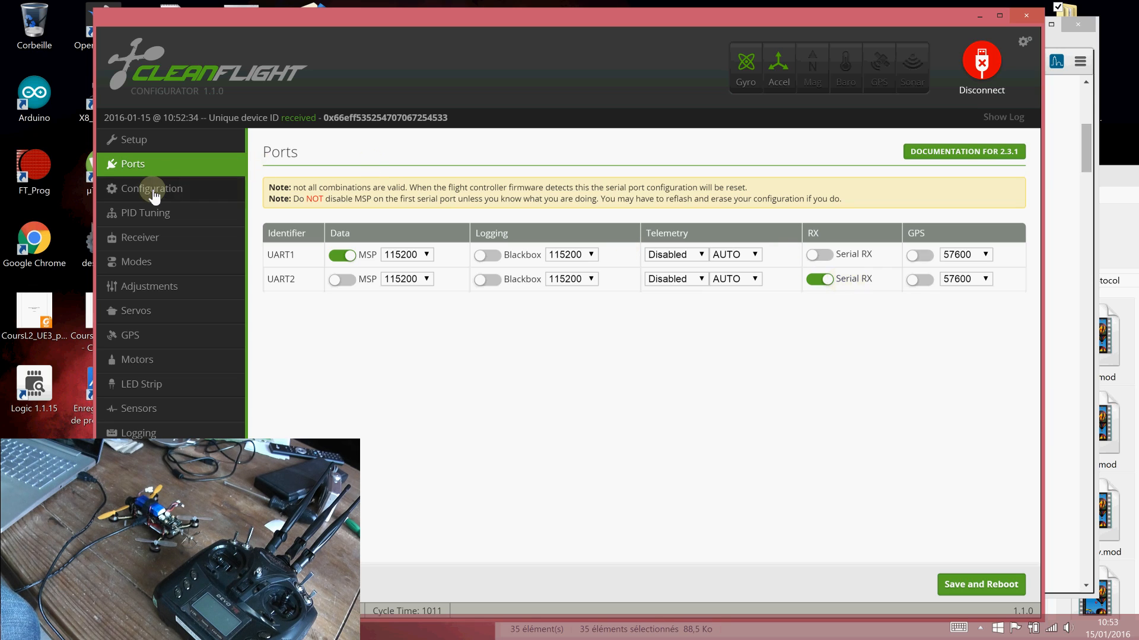
Set Receiver Mode to RX_SERIAL in Configuration, then view live channels on the Receiver page.
left_click(152, 188)
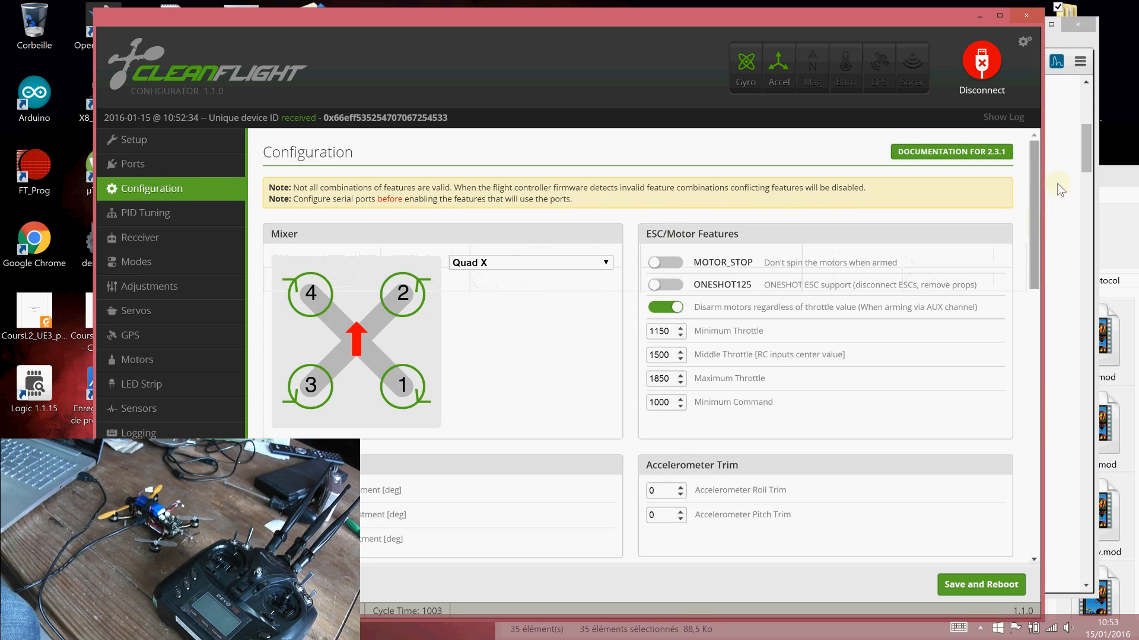
scroll("down", 3)
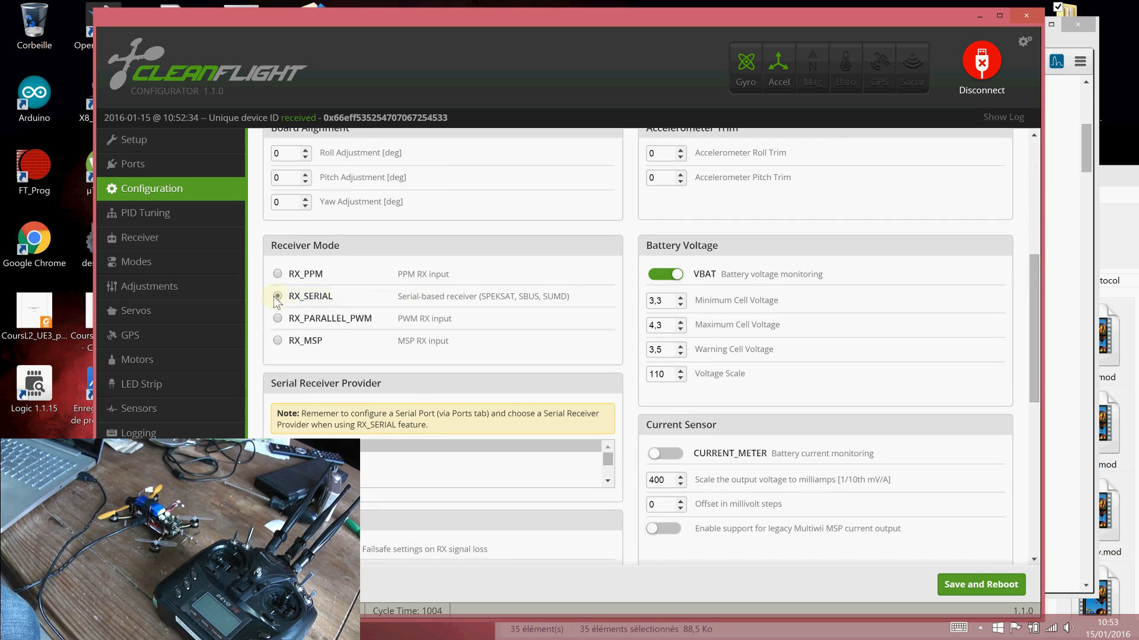
left_click(277, 297)
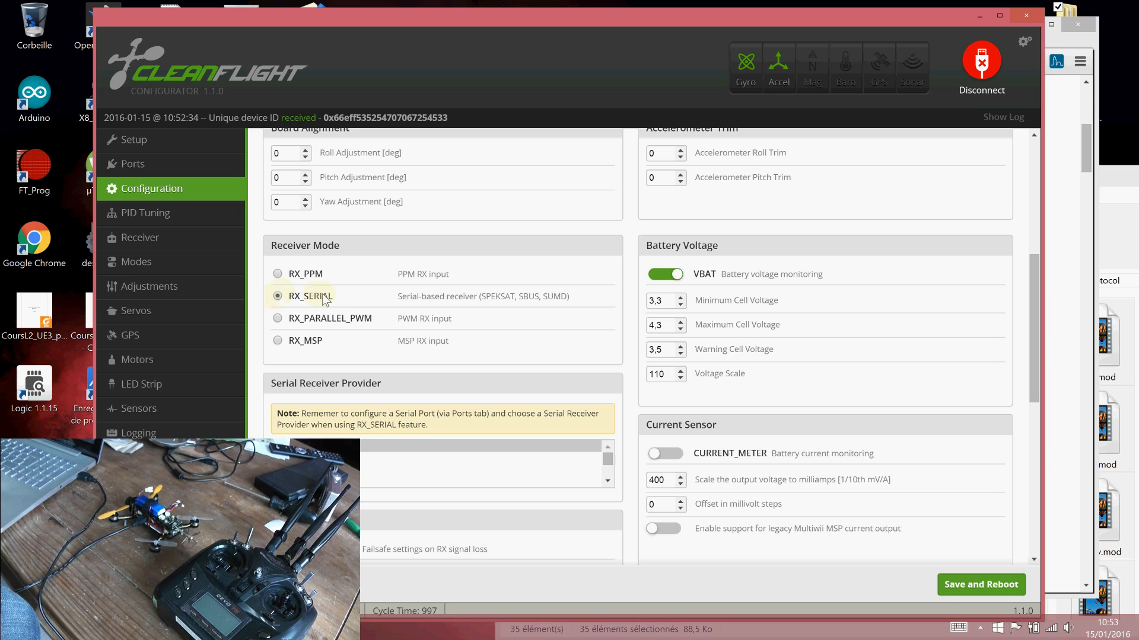
left_click(277, 296)
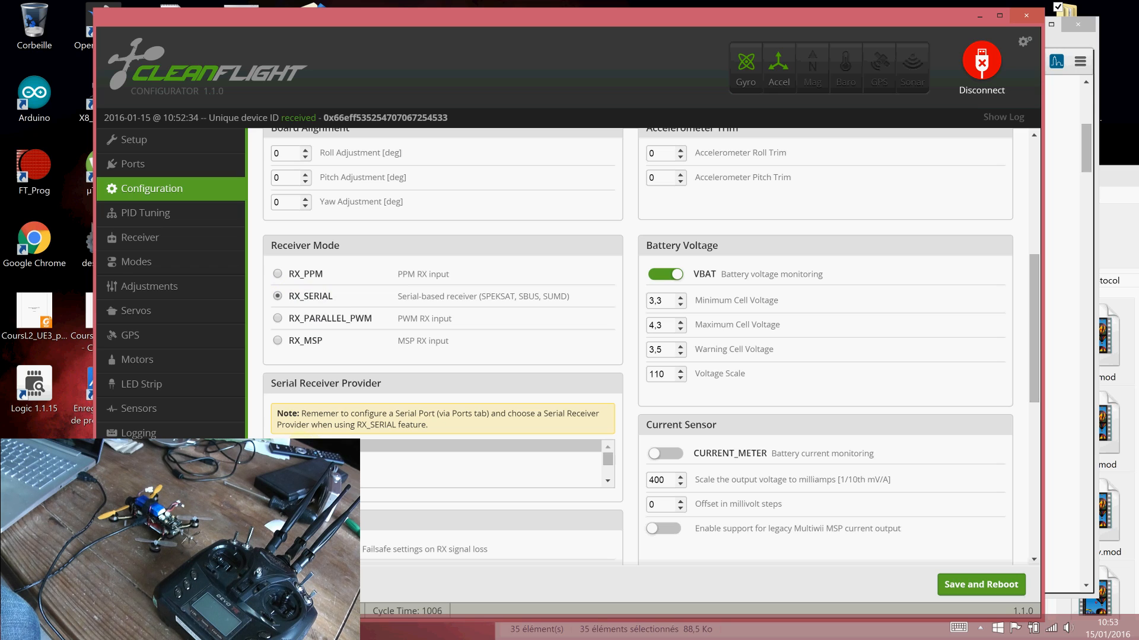
mouse_move(335, 384)
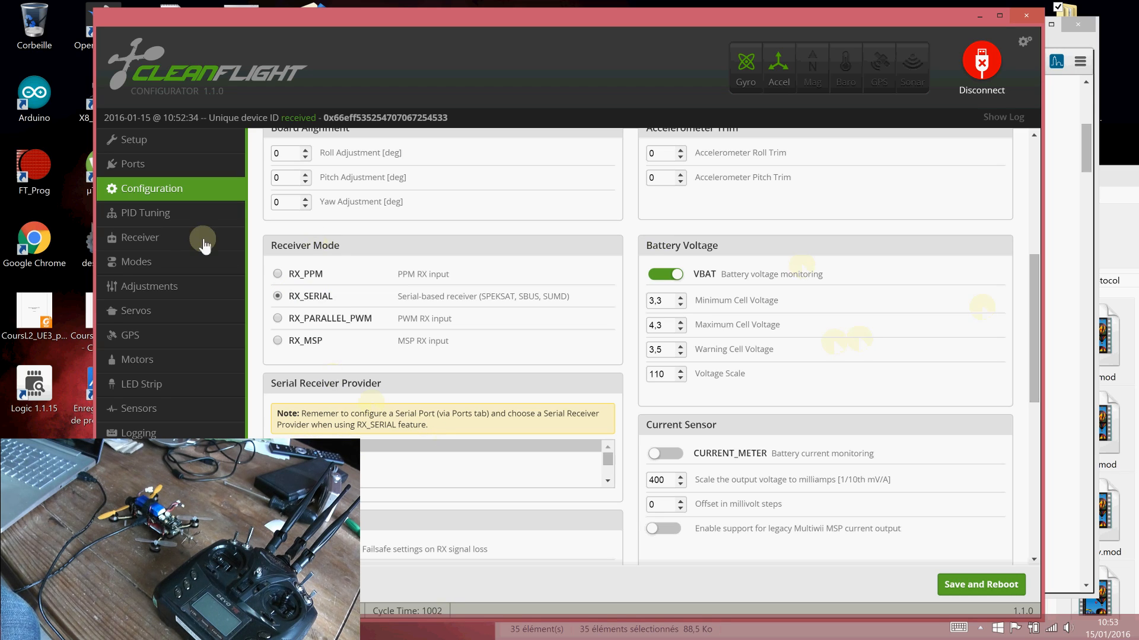
left_click(140, 237)
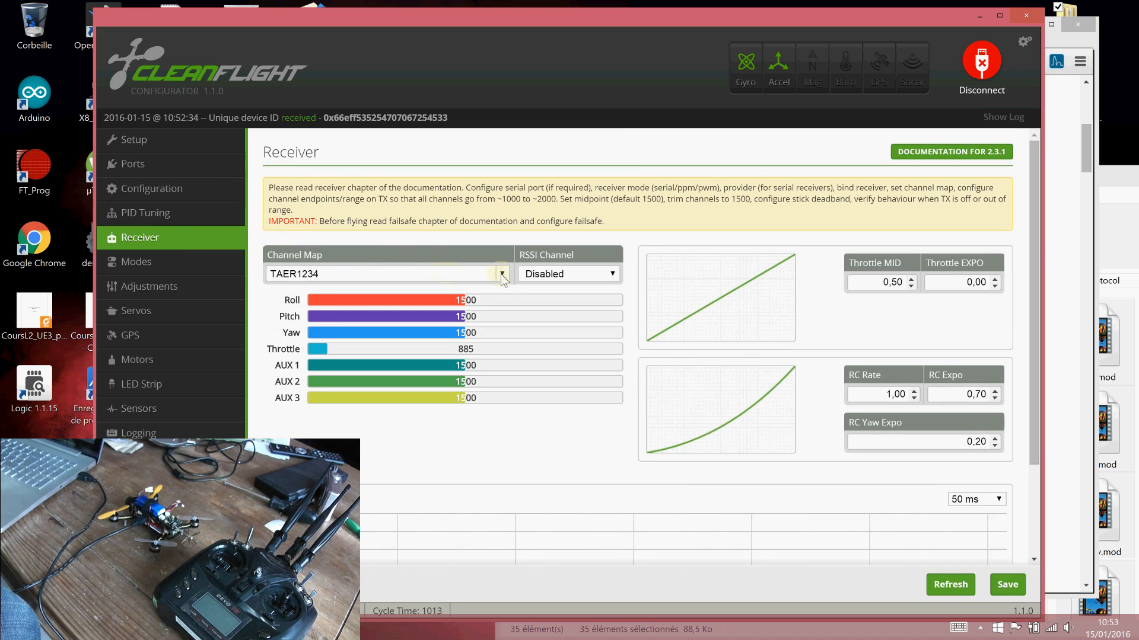
Recheck UART2 Serial RX on Ports and RX_SERIAL receiver mode in Configuration.
left_click(501, 274)
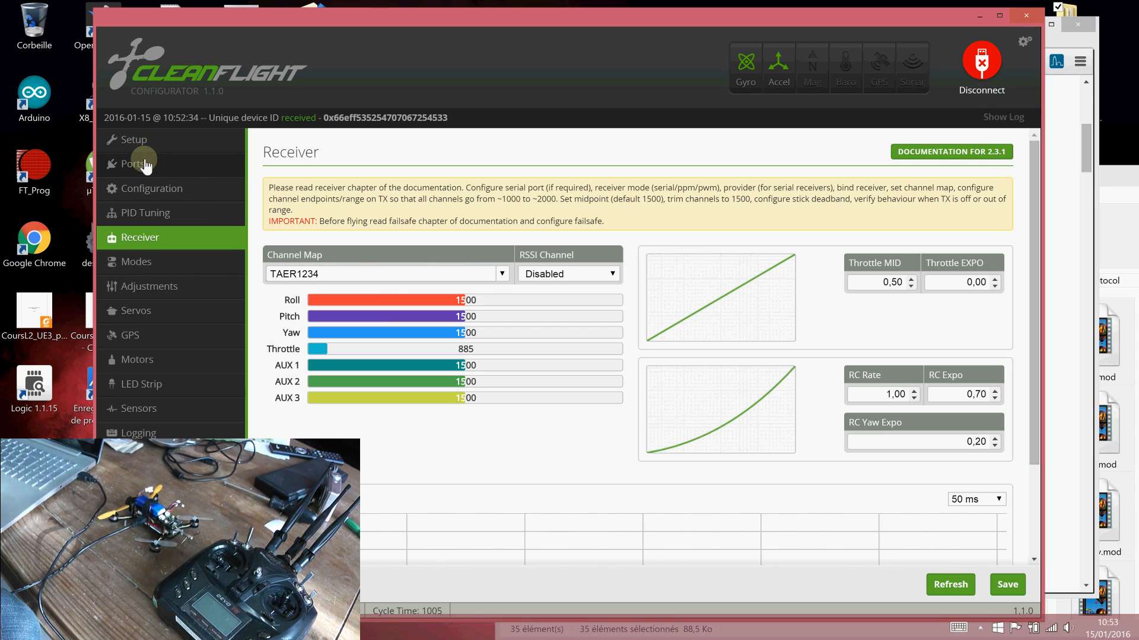
left_click(133, 164)
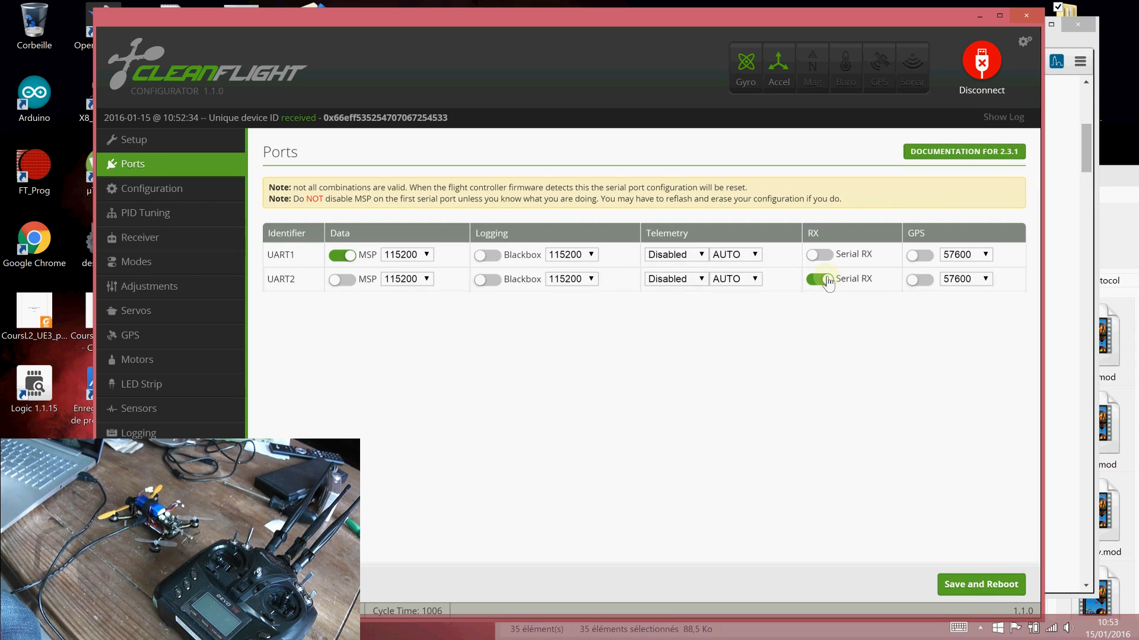
mouse_move(876, 285)
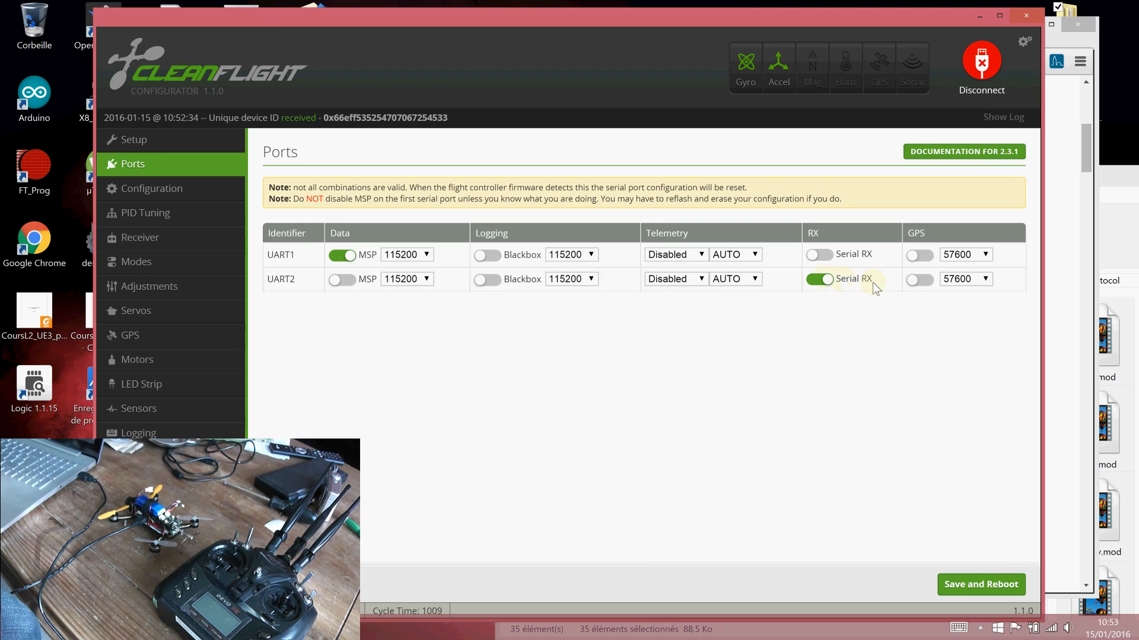
mouse_move(161, 192)
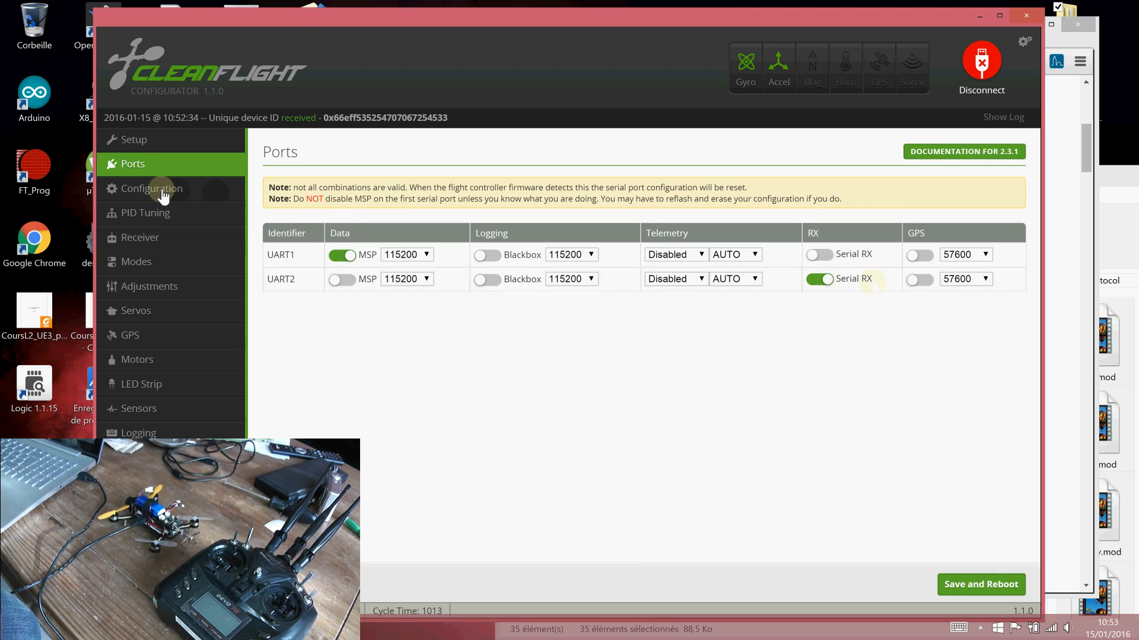
left_click(151, 188)
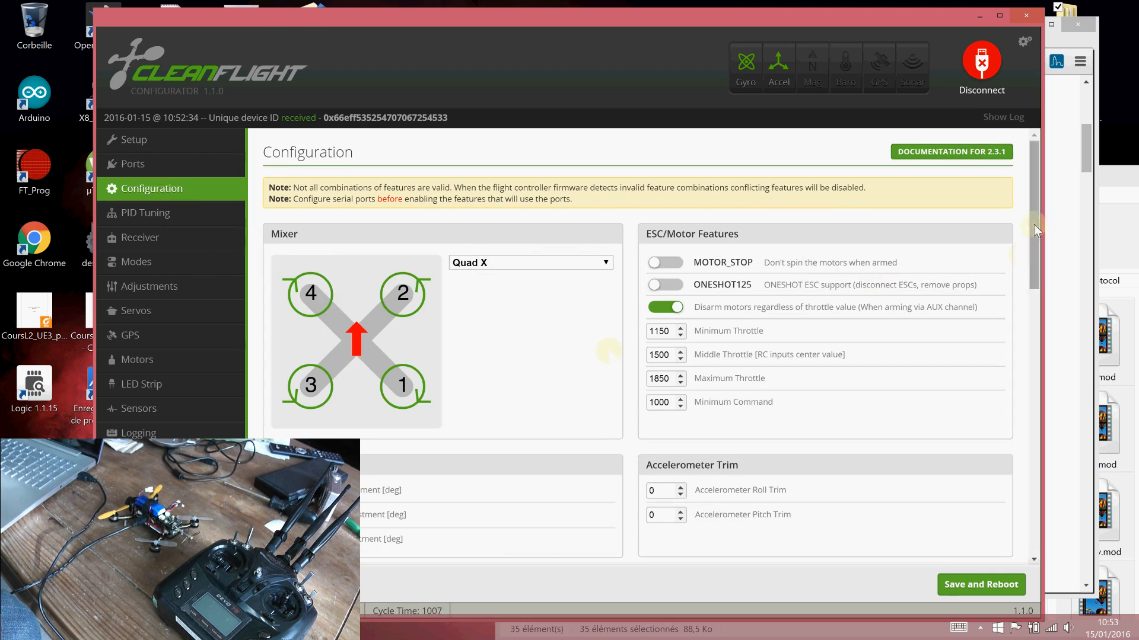
scroll("down", 3)
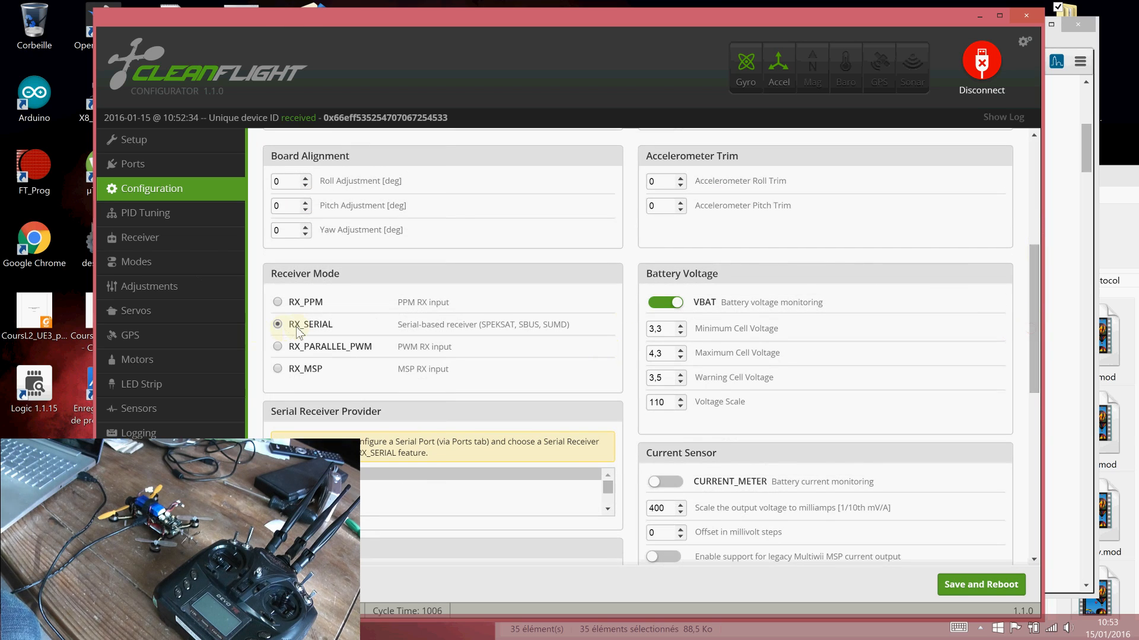
mouse_move(336, 332)
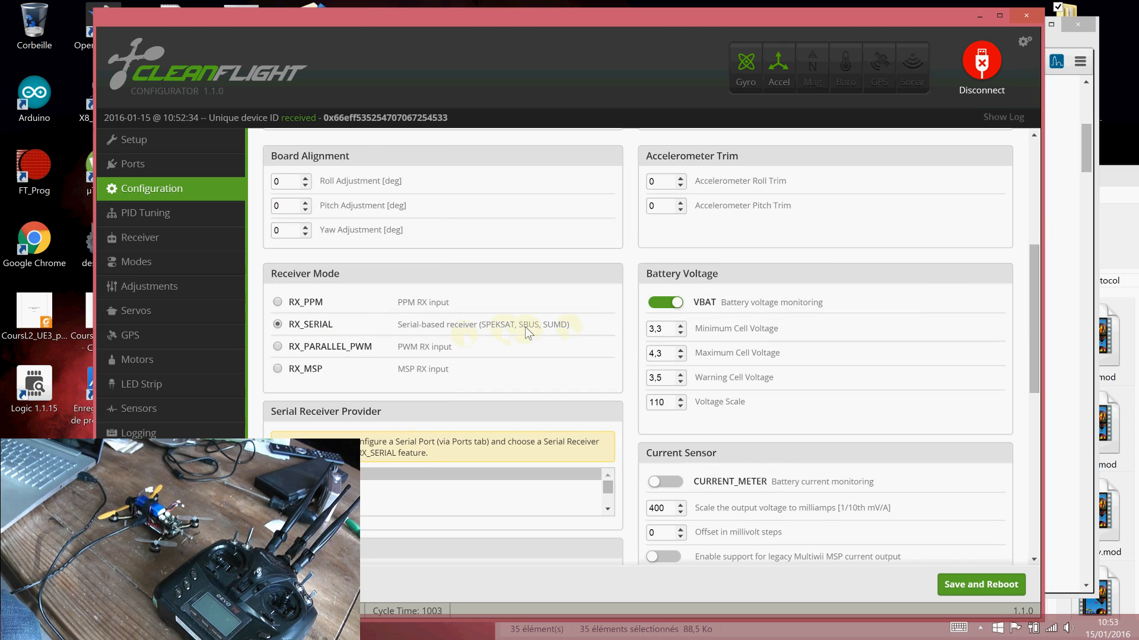
mouse_move(605, 357)
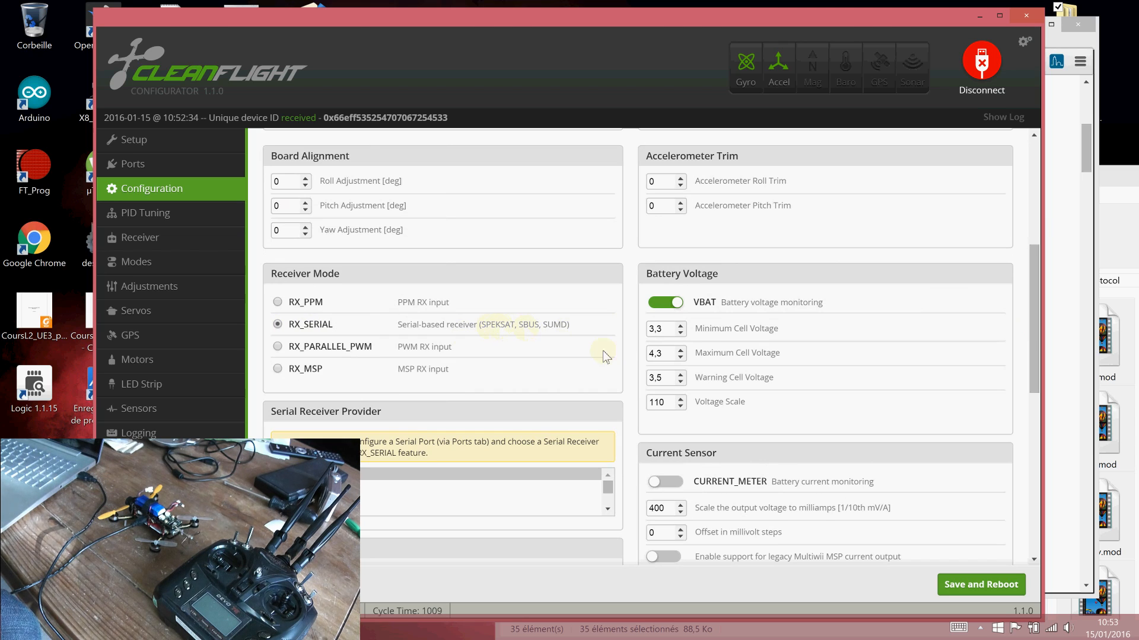
mouse_move(139, 219)
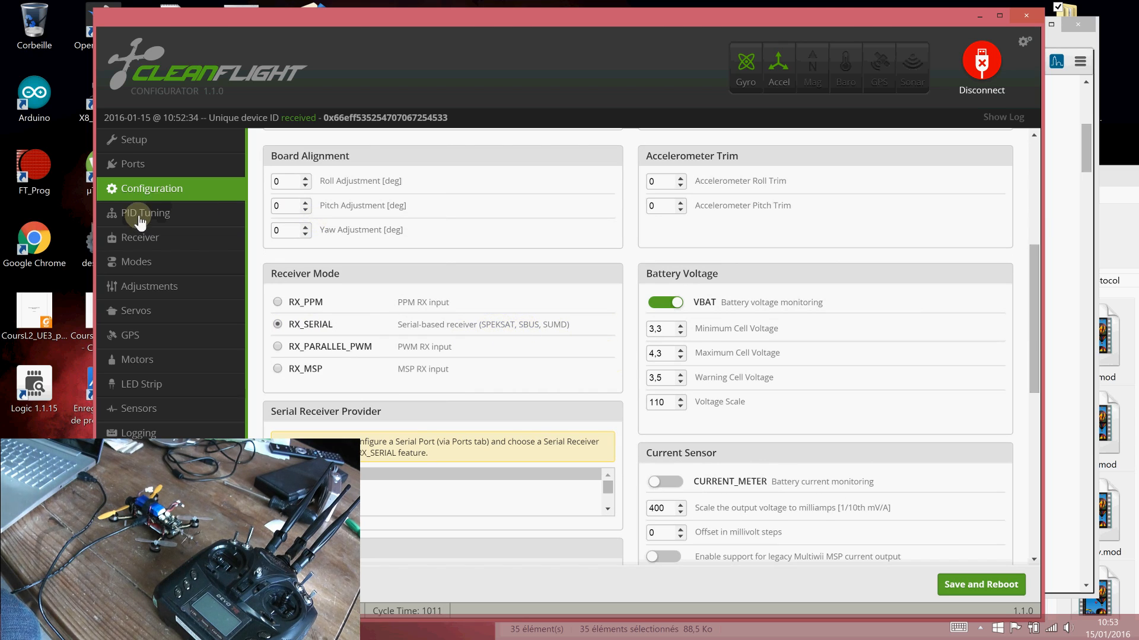
Watch receiver channel bars respond to the transmitter, then view PID Tuning for profile 3.
left_click(140, 237)
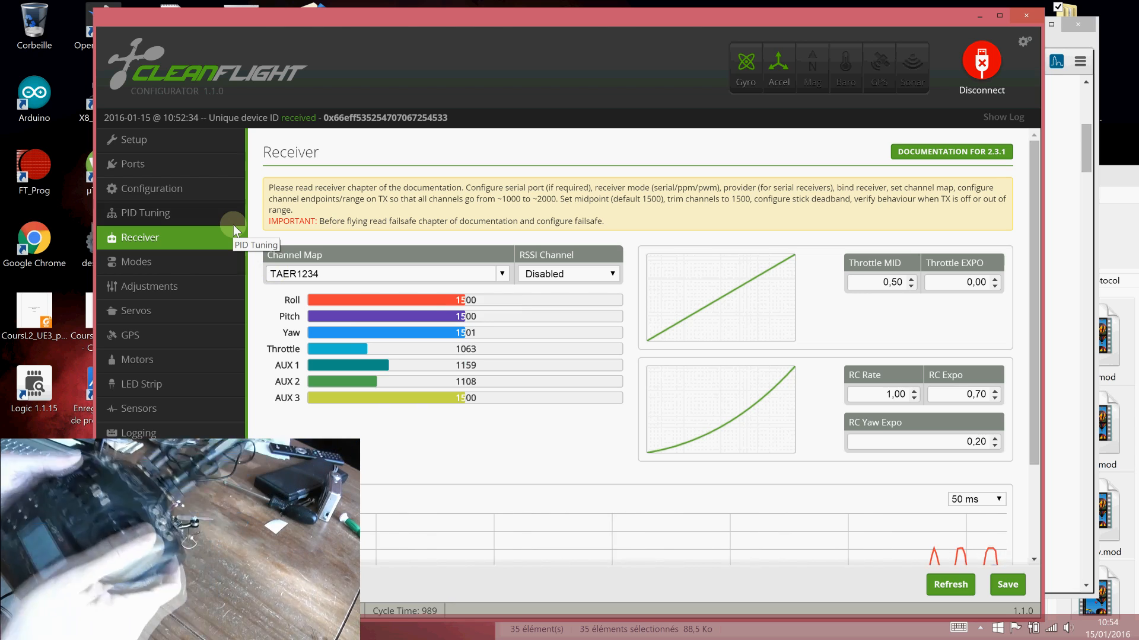
mouse_move(579, 375)
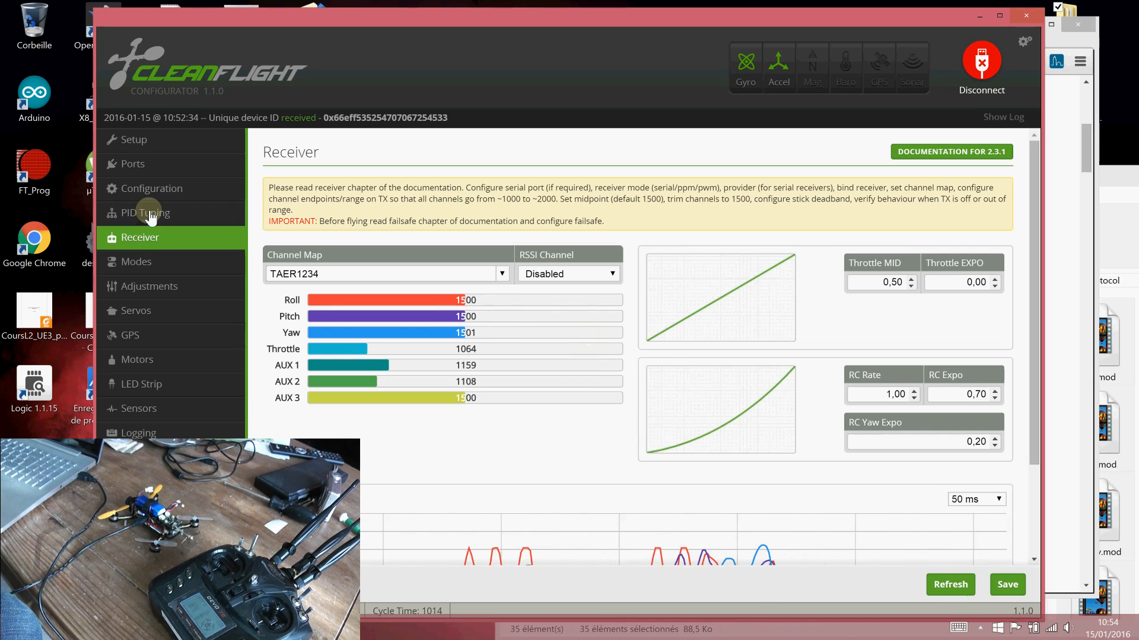
left_click(146, 213)
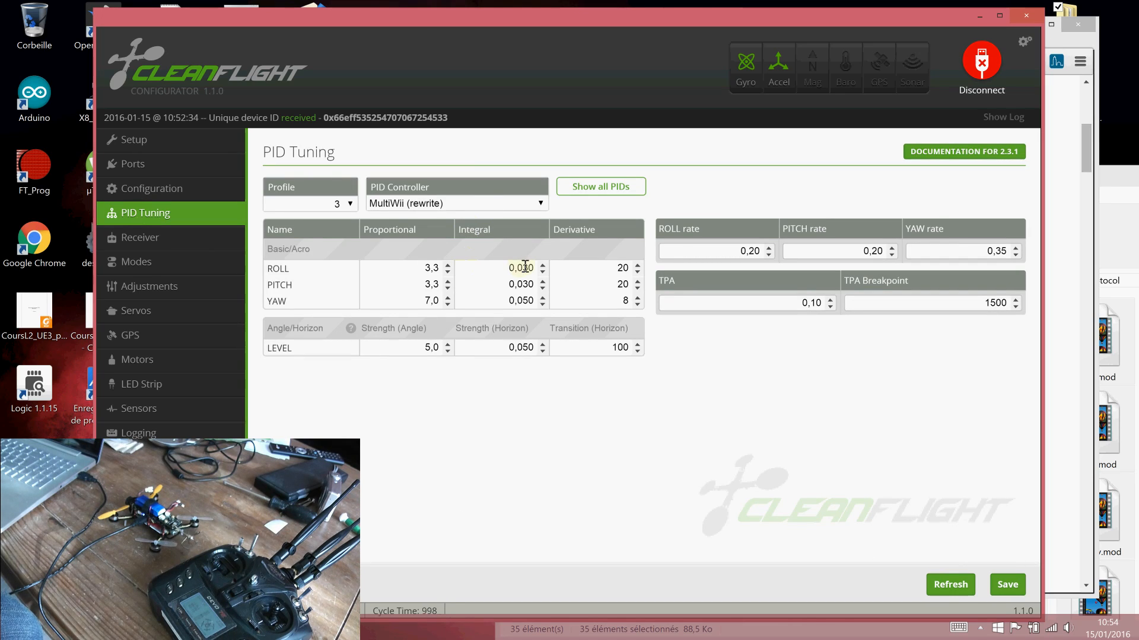